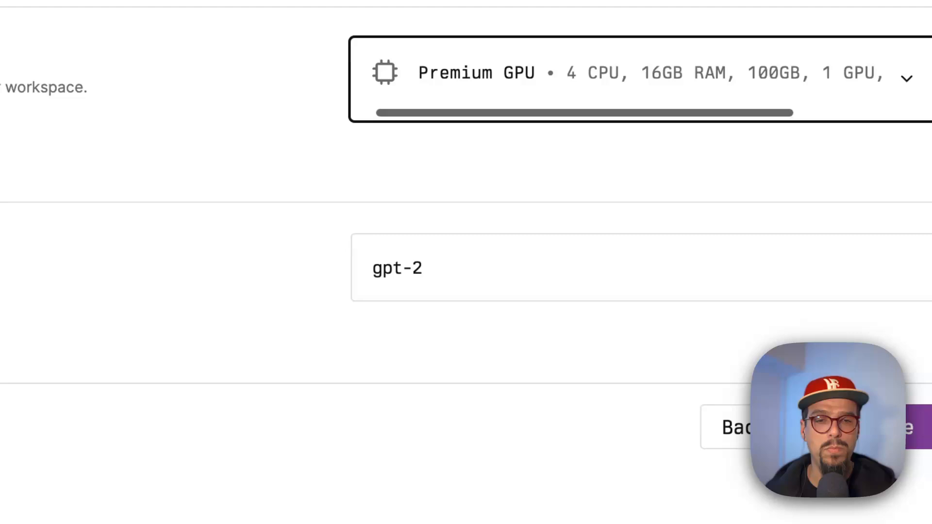
Create a Premium GPU workspace (4 CPU, 16GB RAM, 1 GPU) named gpt-2
click(636, 78)
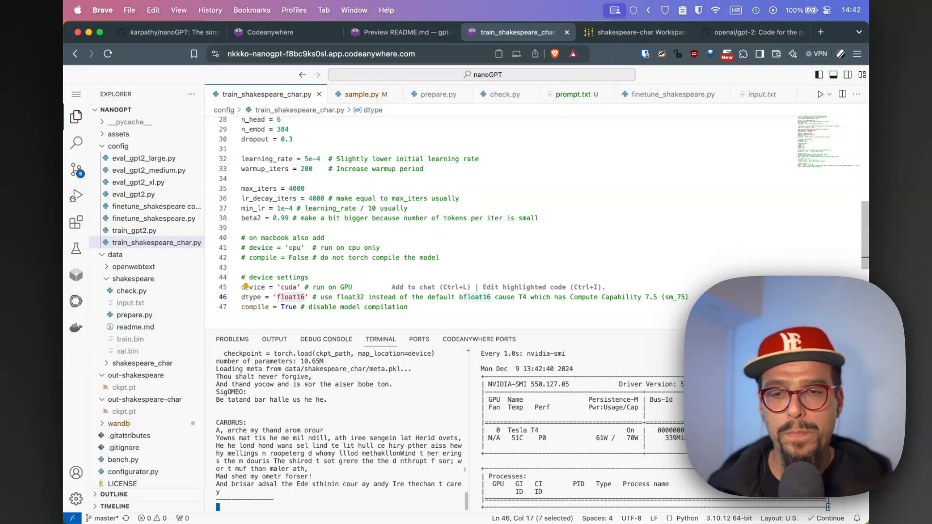
Set train_shakespeare_char to cuda with float16 and generate Shakespeare-style text via sample.py
click(672, 94)
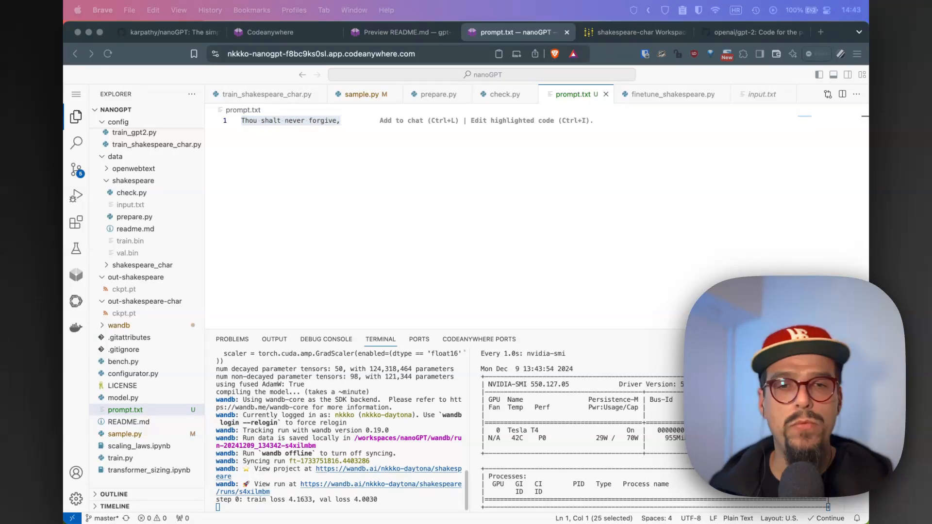
Start GPT-2 fine-tuning on Shakespeare with max_iters 20, saving checkpoints to out-shakespeare
click(671, 95)
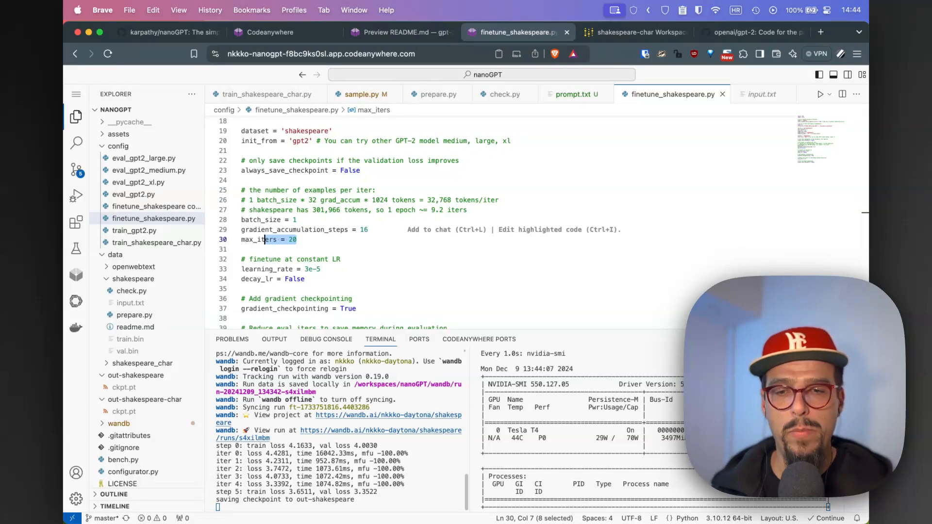